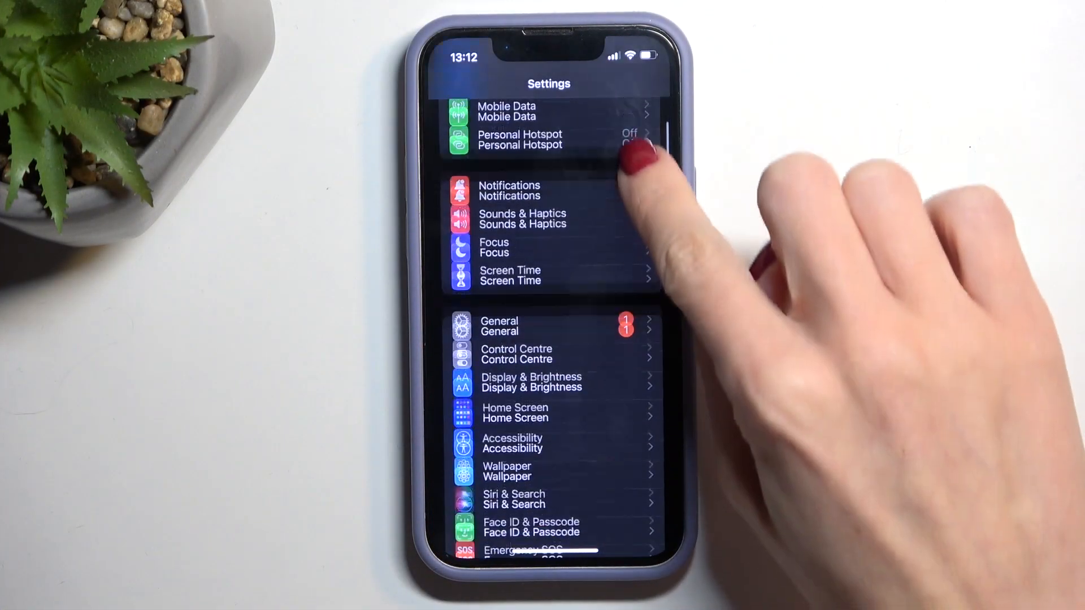
# - Open Face ID & Passcode from the Settings list, reaching the Enter Passcode prompt
pyautogui.scroll(-3)
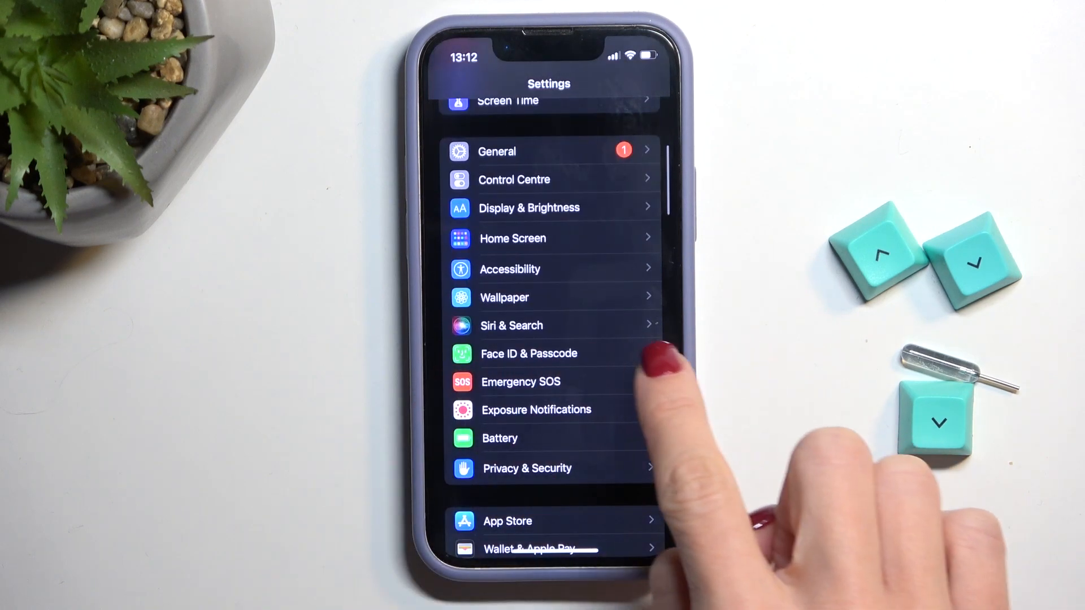
pyautogui.click(529, 353)
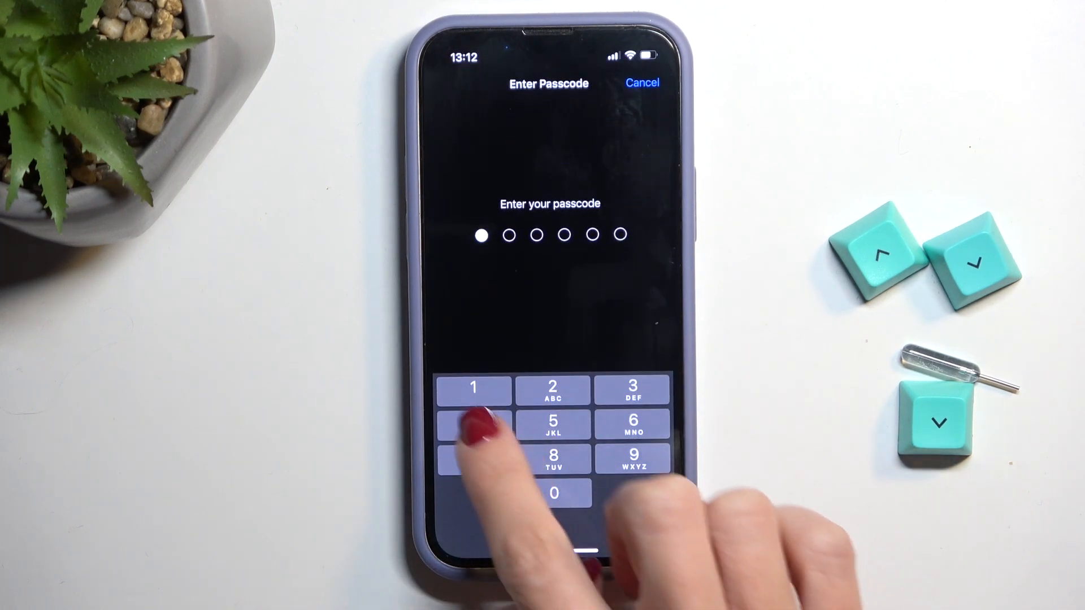